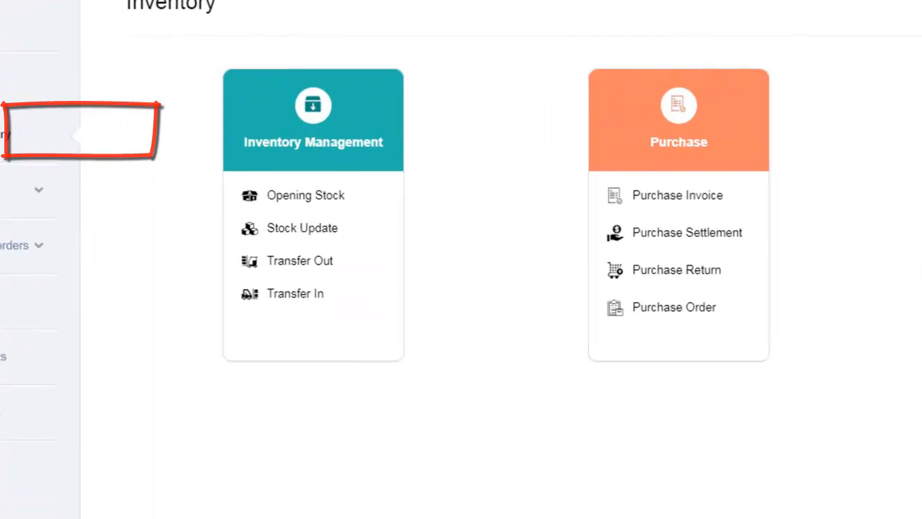
- Reach the Franchise Order list via the Sales card's Sales Order option
{"action": "scroll", "scroll_direction": "right", "scroll_amount": 3}
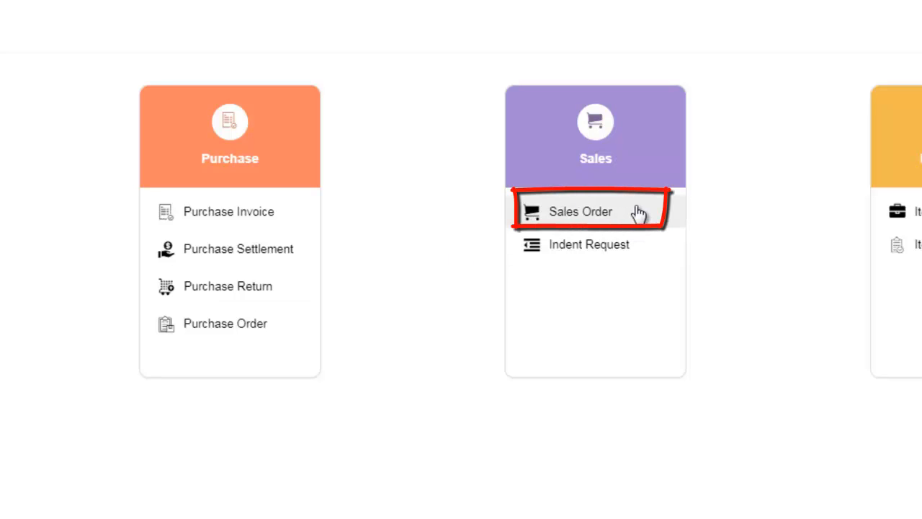
{"action": "left_click", "coordinate": [579, 210]}
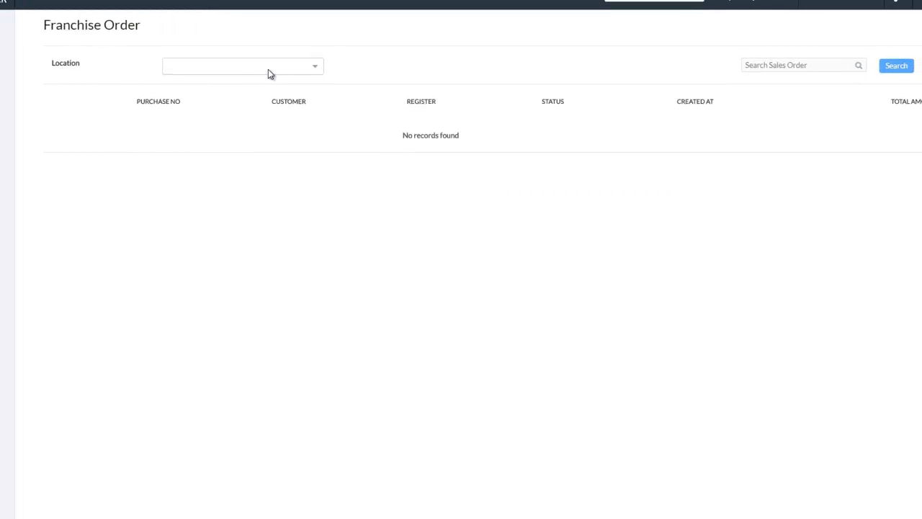
- Filter the Franchise Order list to the Central Kitchen location
{"action": "type", "text": "cen"}
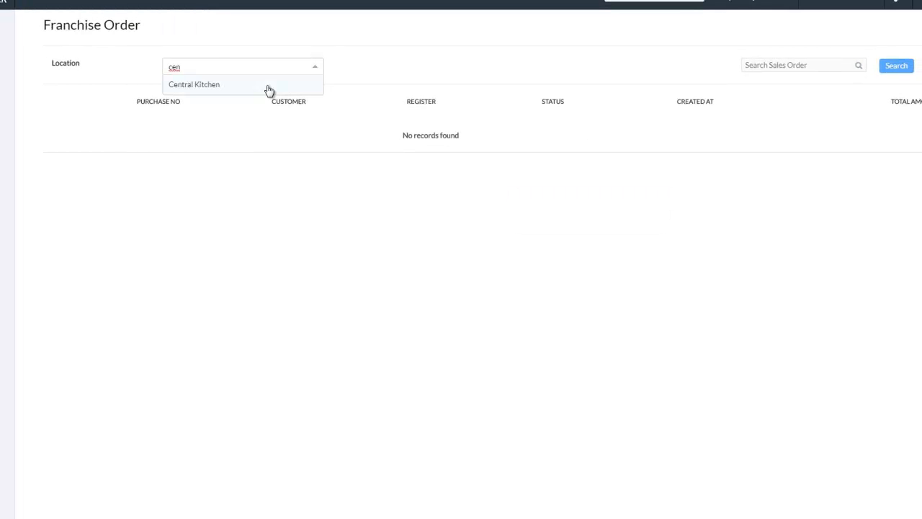
{"action": "left_click", "coordinate": [193, 84]}
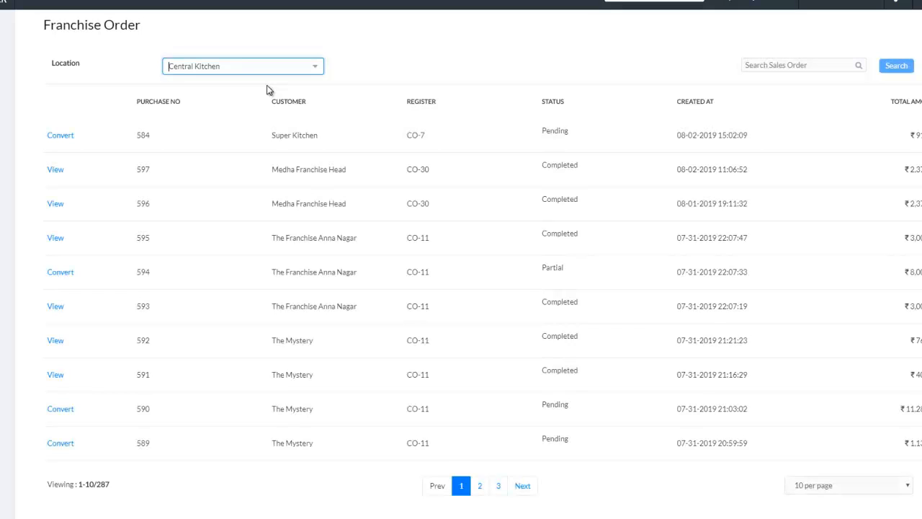
{"action": "mouse_move", "coordinate": [61, 135]}
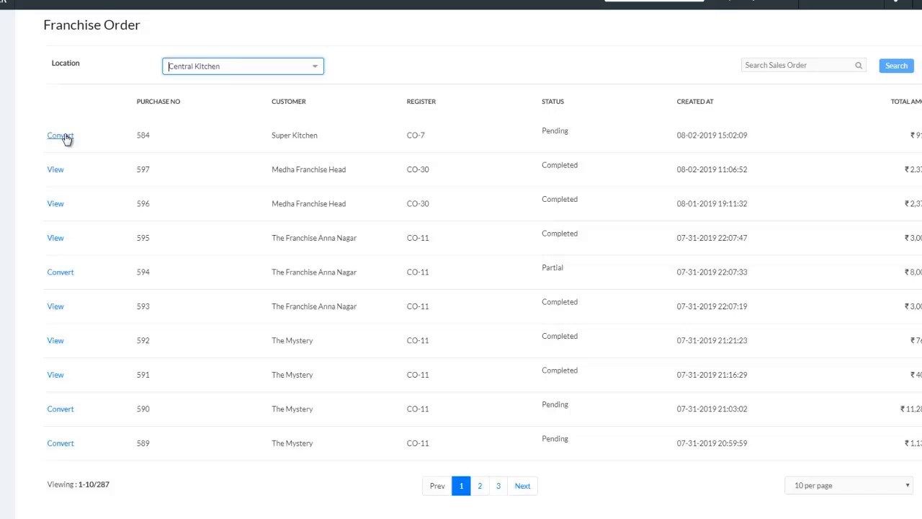
- Convert the pending Super Kitchen order and save it as a franchise sales invoice
{"action": "left_click", "coordinate": [60, 136]}
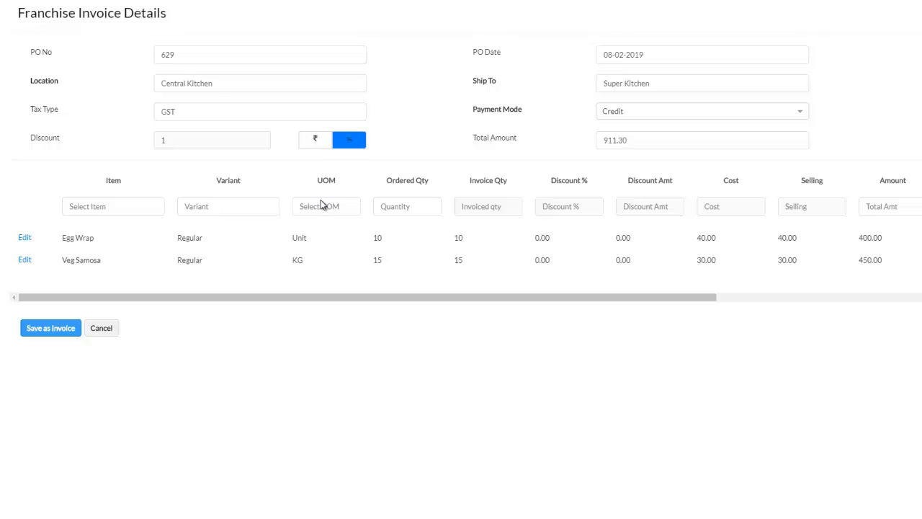
{"action": "mouse_move", "coordinate": [519, 251]}
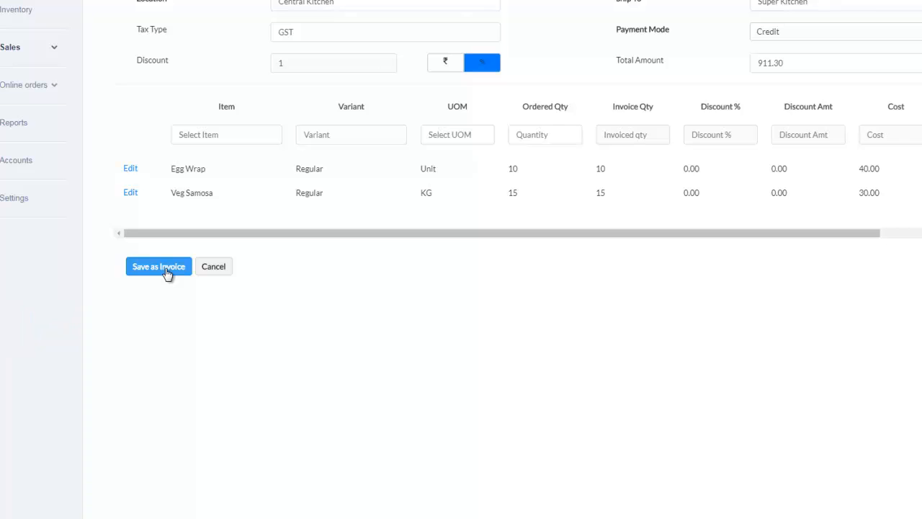
{"action": "scroll", "scroll_direction": "up", "scroll_amount": 3}
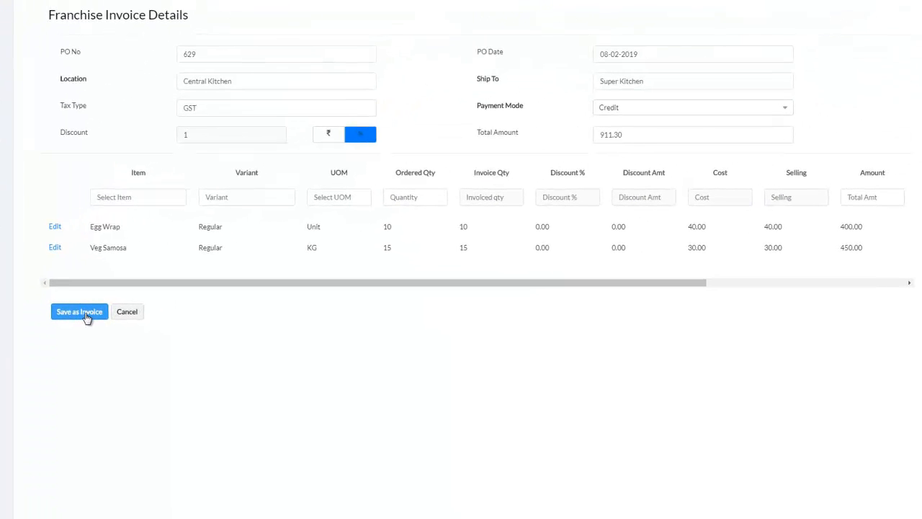
{"action": "left_click", "coordinate": [80, 312]}
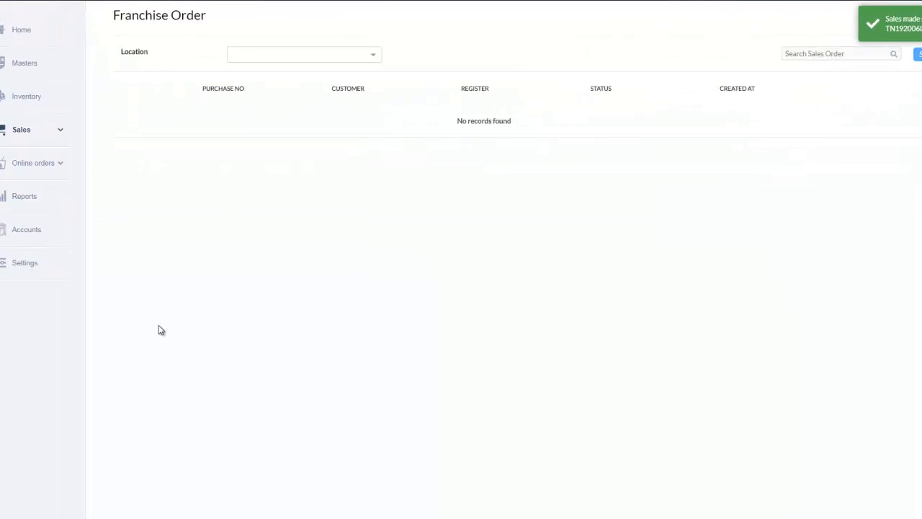
- Go to Reports and load the Sales summary by receipt report under Transaction summary
{"action": "left_click", "coordinate": [24, 196]}
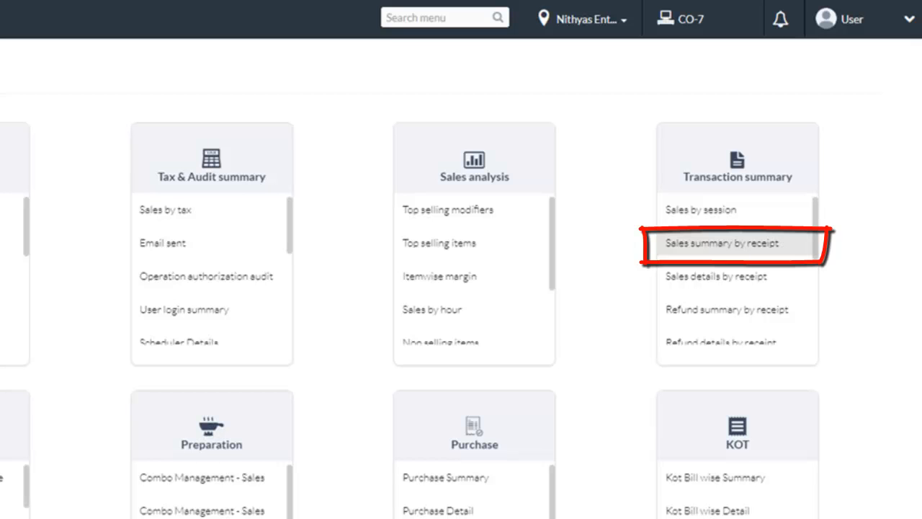
{"action": "left_click", "coordinate": [727, 242]}
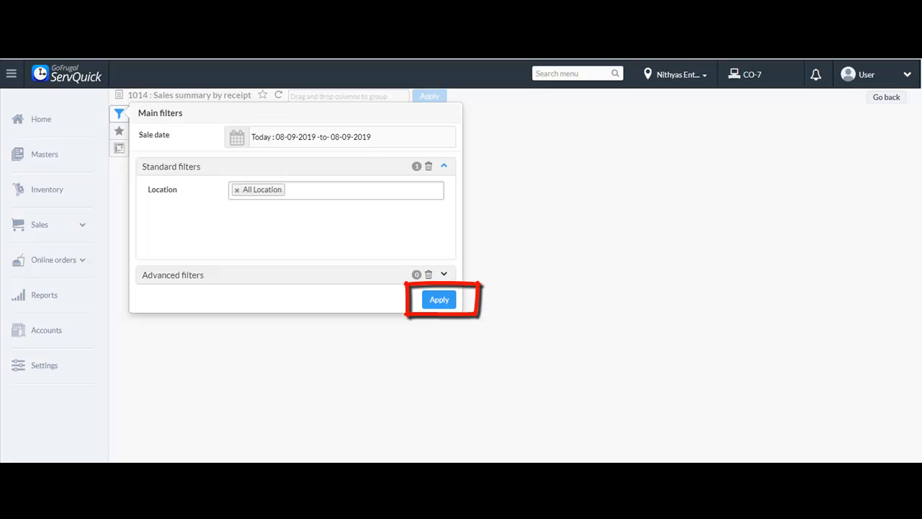
- Apply the filters to list today's 12 receipts, then return to the Reports menu
{"action": "left_click", "coordinate": [438, 299]}
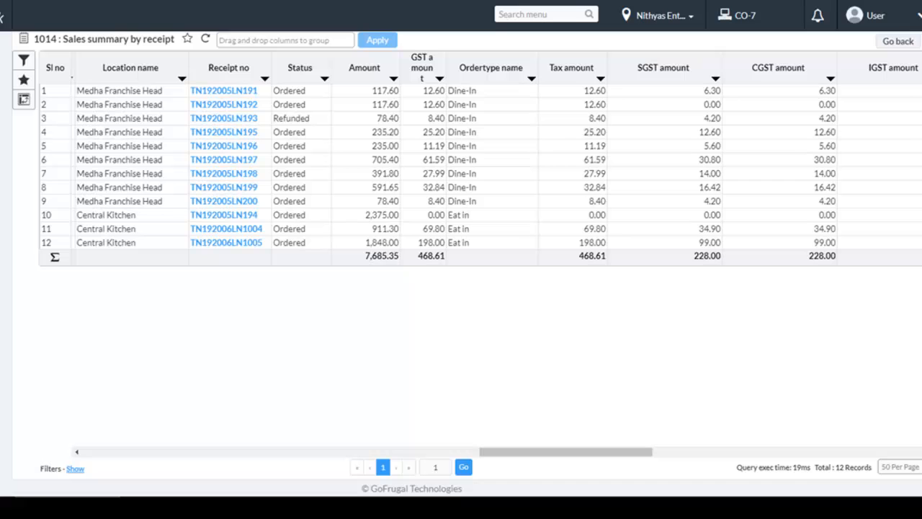
{"action": "left_click", "coordinate": [225, 227]}
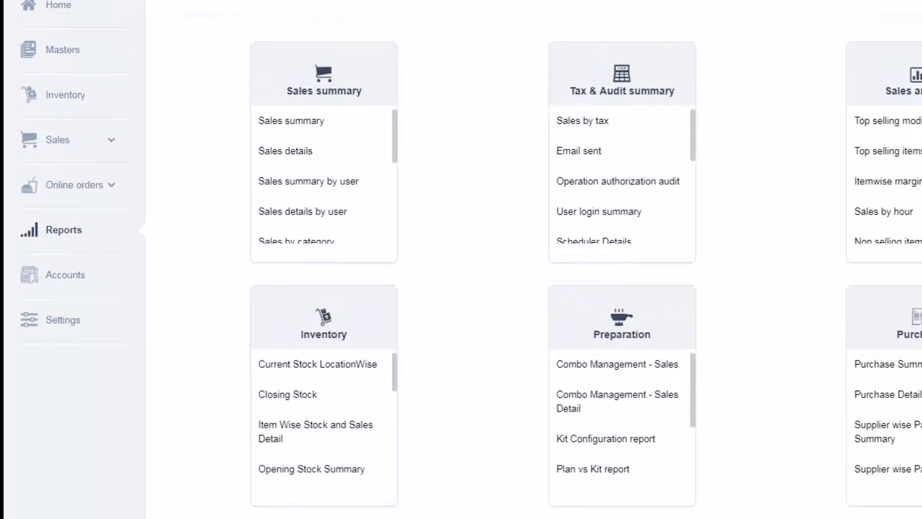
- Scroll the Transaction summary list to the advance order reports
{"action": "scroll", "scroll_direction": "right", "scroll_amount": 3}
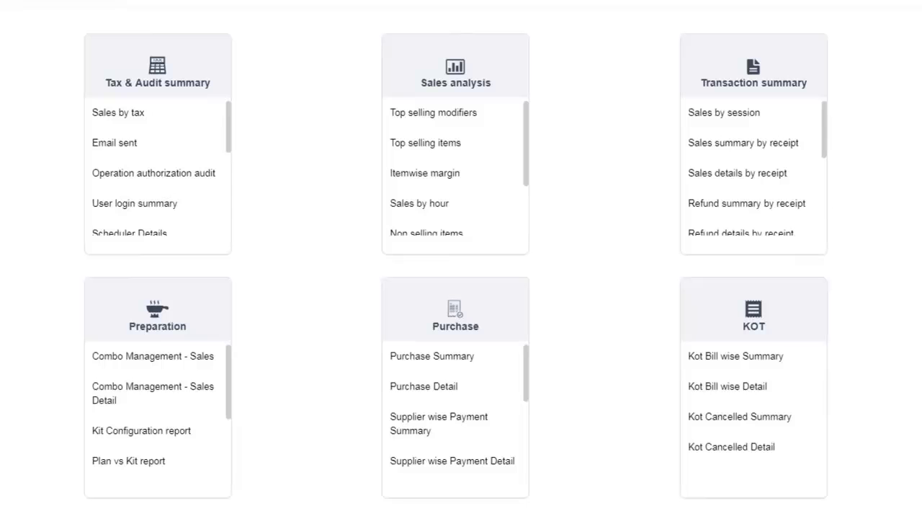
{"action": "mouse_move", "coordinate": [753, 88]}
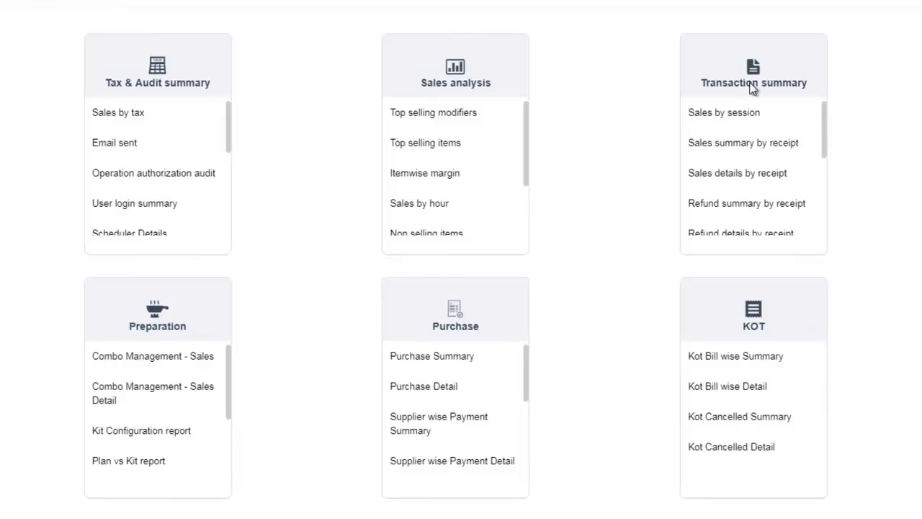
{"action": "scroll", "scroll_direction": "down", "scroll_amount": 3}
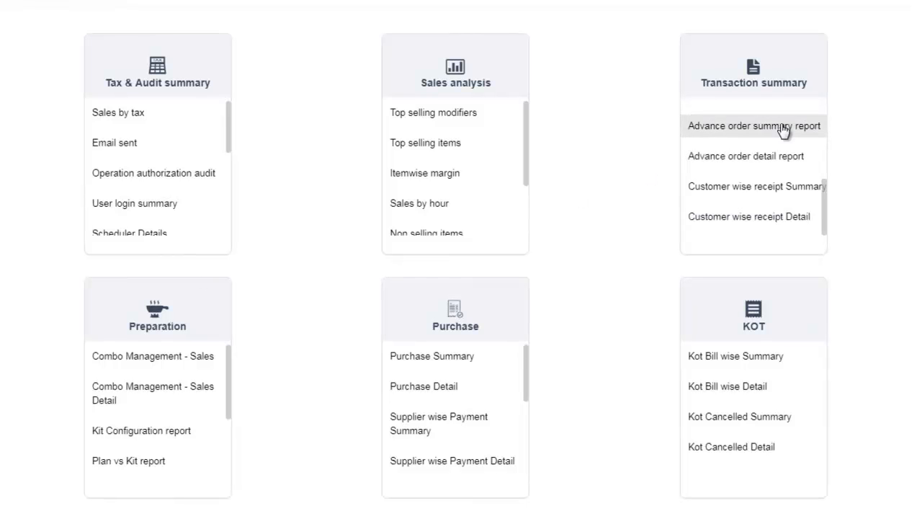
{"action": "mouse_move", "coordinate": [778, 135]}
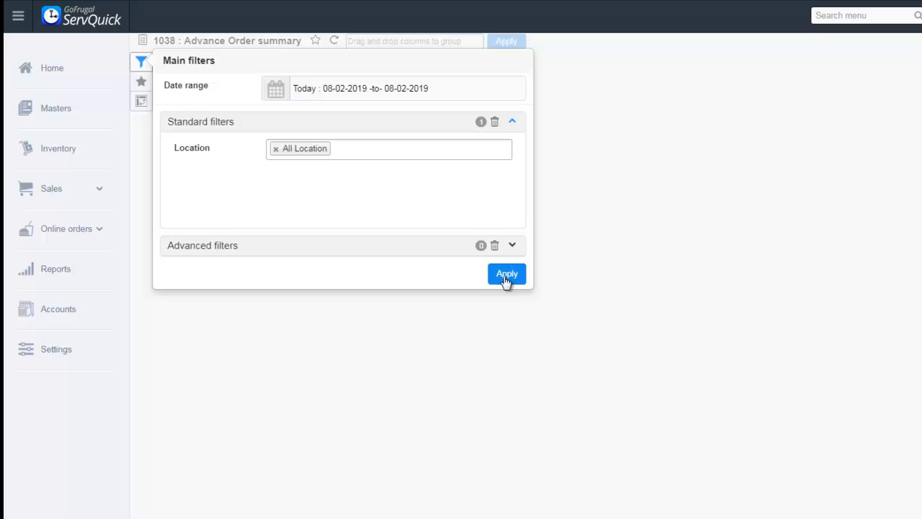
- Apply the filters and reveal the Status column showing the 911.30 order as Delivered
{"action": "left_click", "coordinate": [507, 274]}
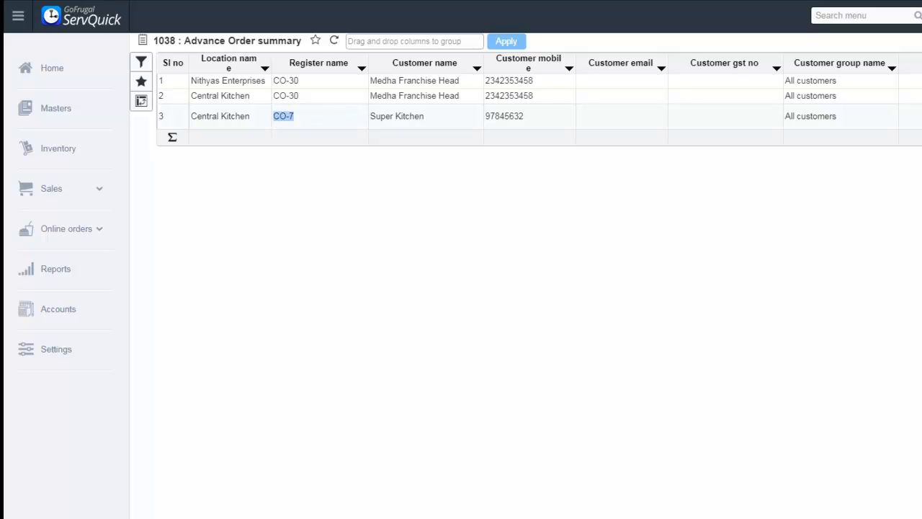
{"action": "scroll", "scroll_direction": "right", "scroll_amount": 3}
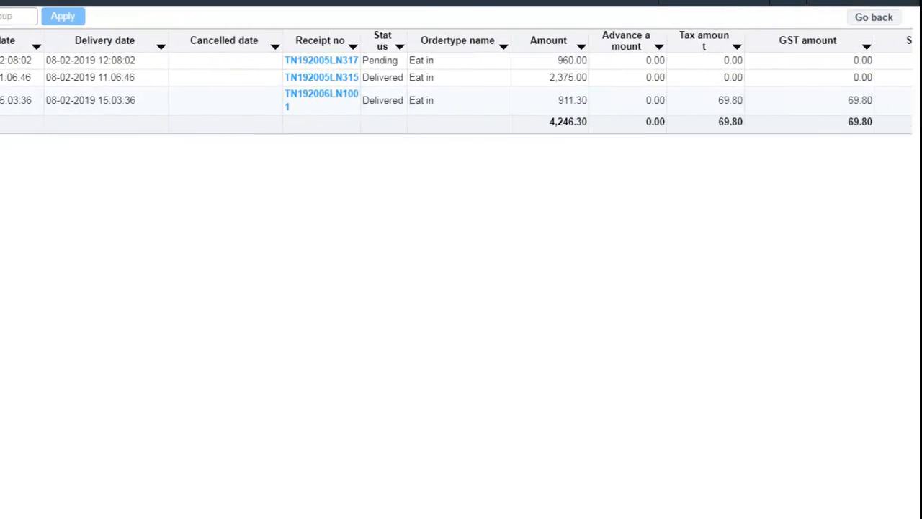
{"action": "scroll", "scroll_direction": "right", "scroll_amount": 3}
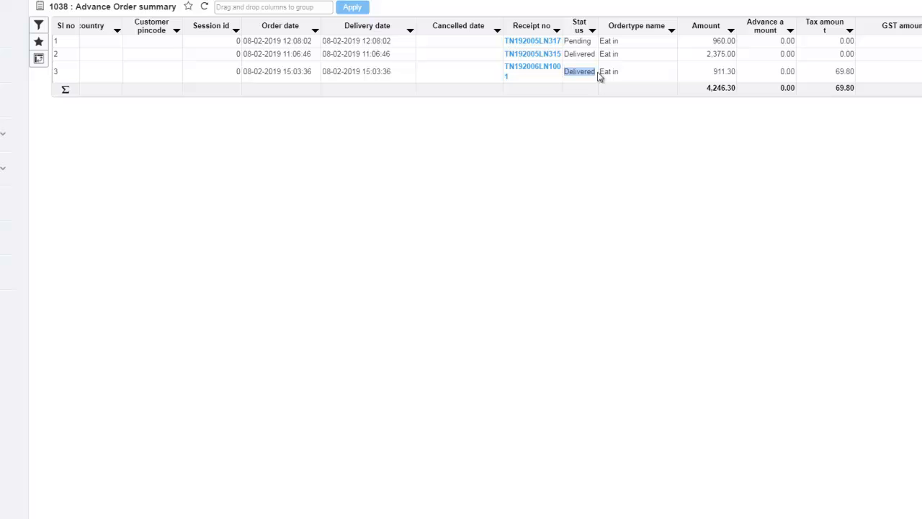
{"action": "mouse_move", "coordinate": [592, 95]}
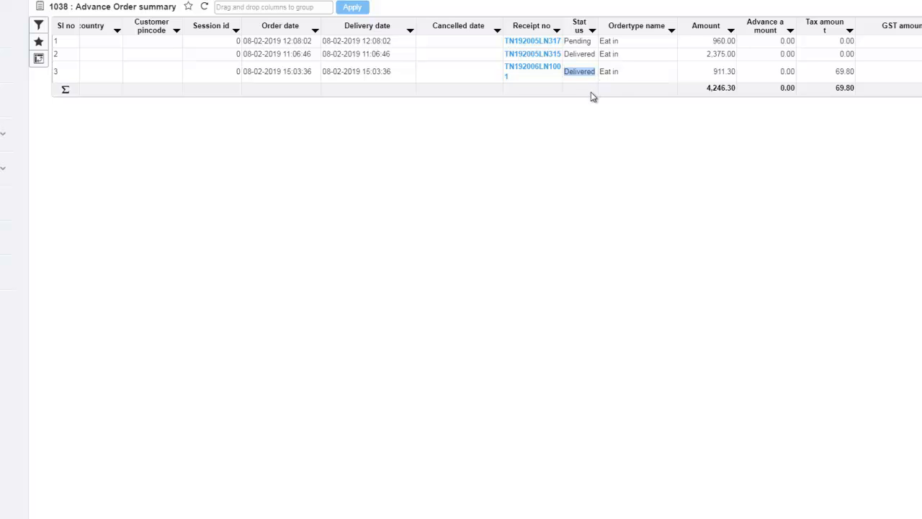